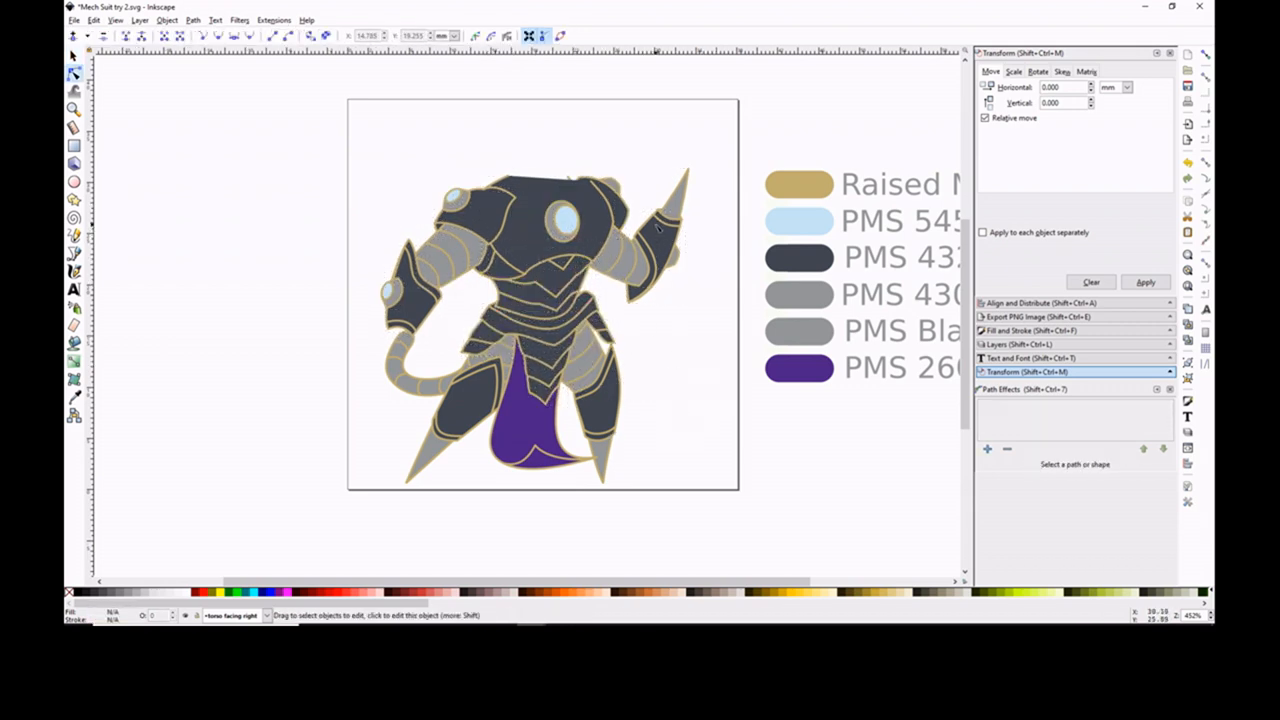
Pull the curled tail path aside from the figure and take up the Bezier pen.
drag(430, 360, 256, 316)
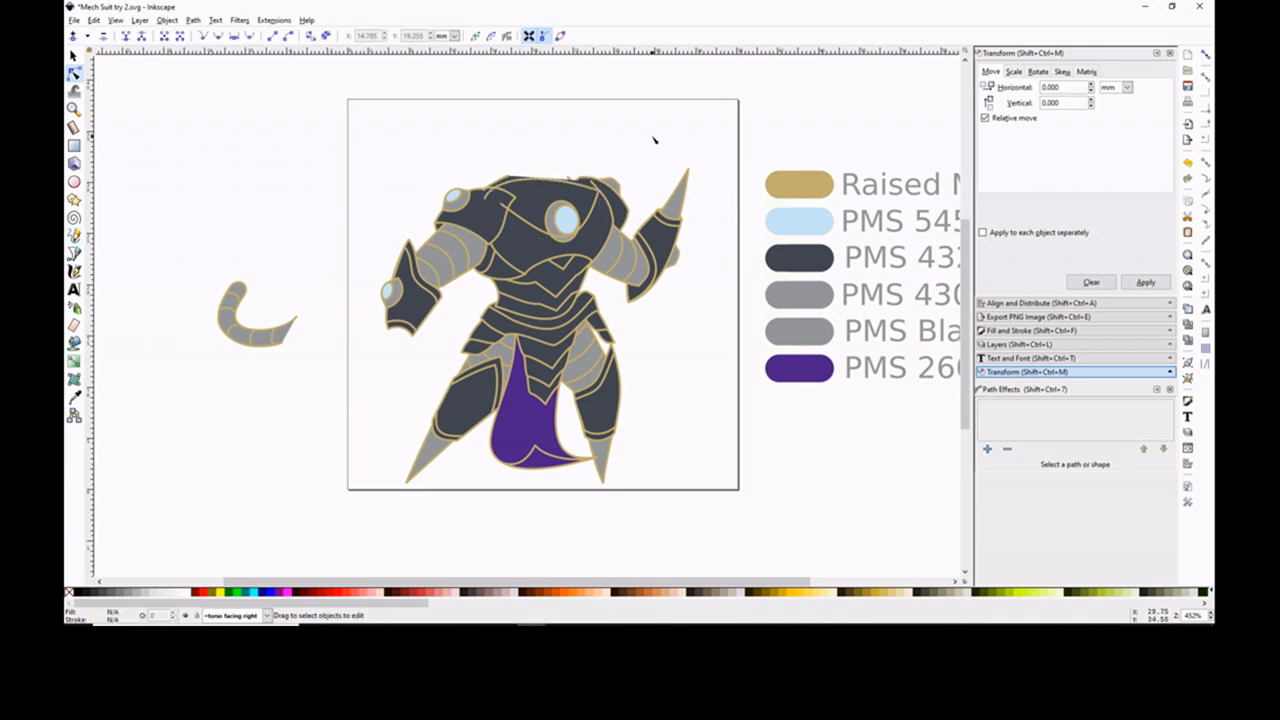
click(168, 20)
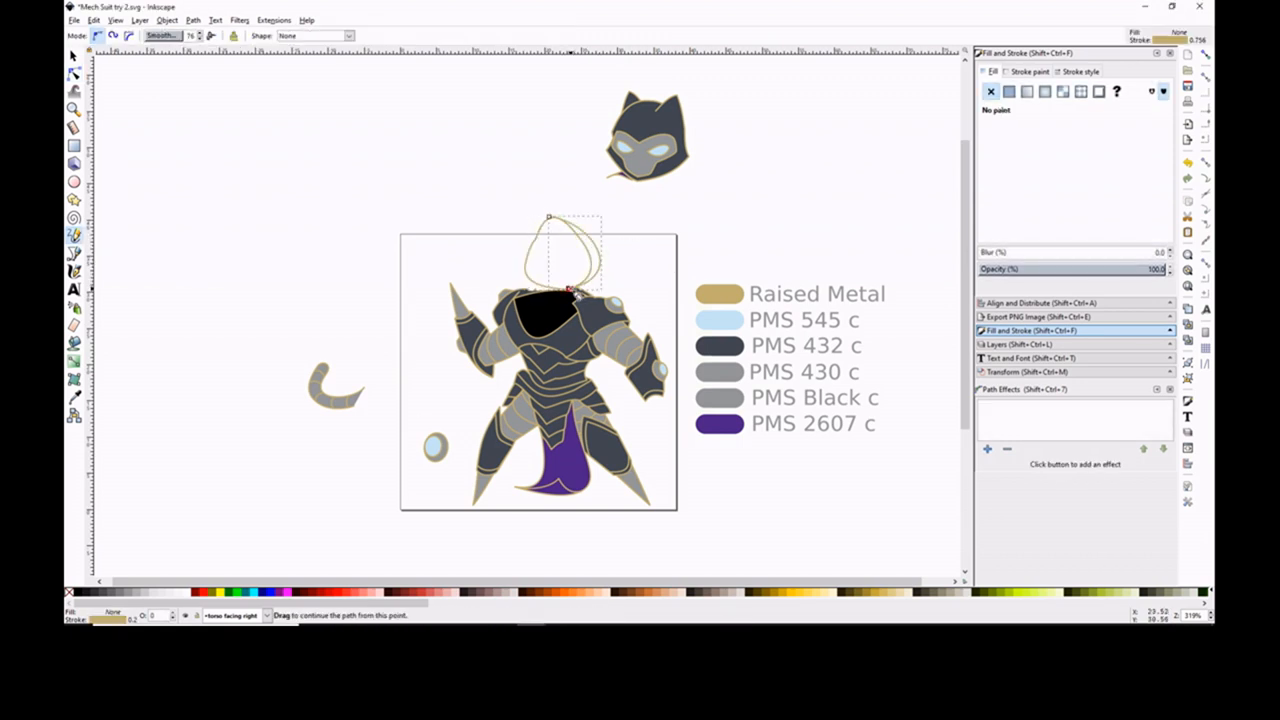
click(72, 74)
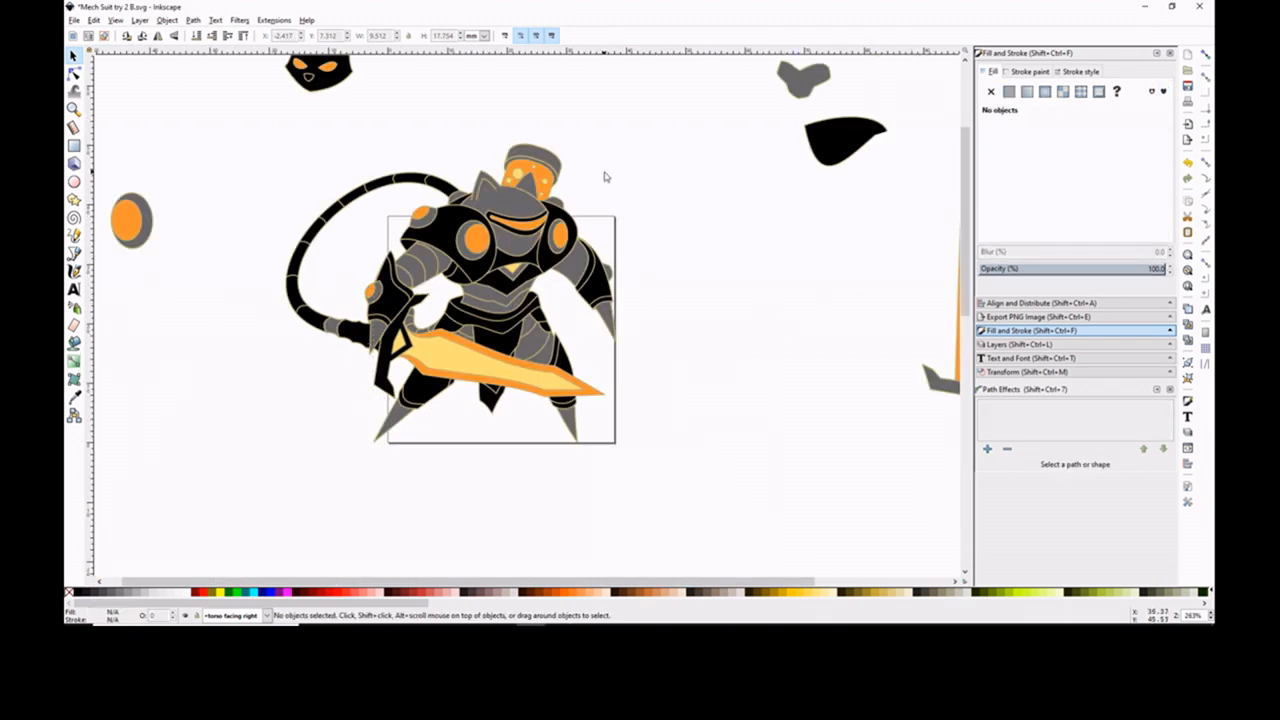
Union the orange shapes into one alchemical tank and seat it on the helmet.
click(192, 20)
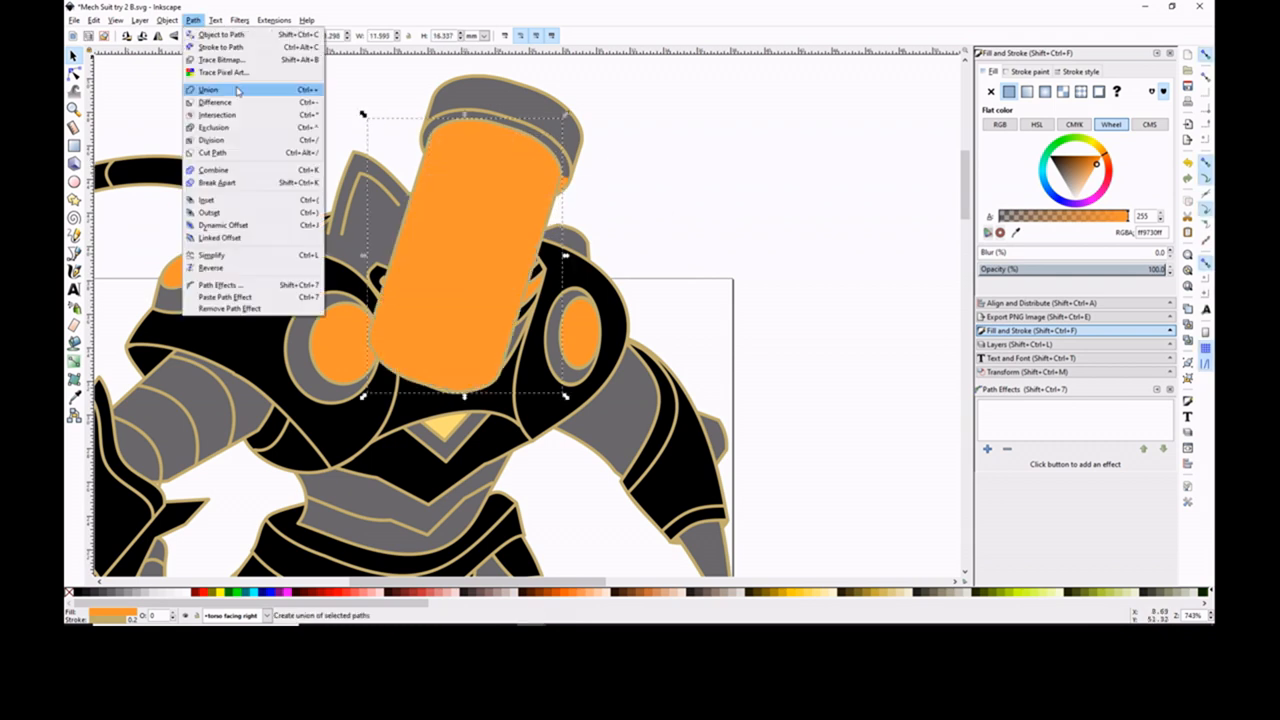
click(208, 90)
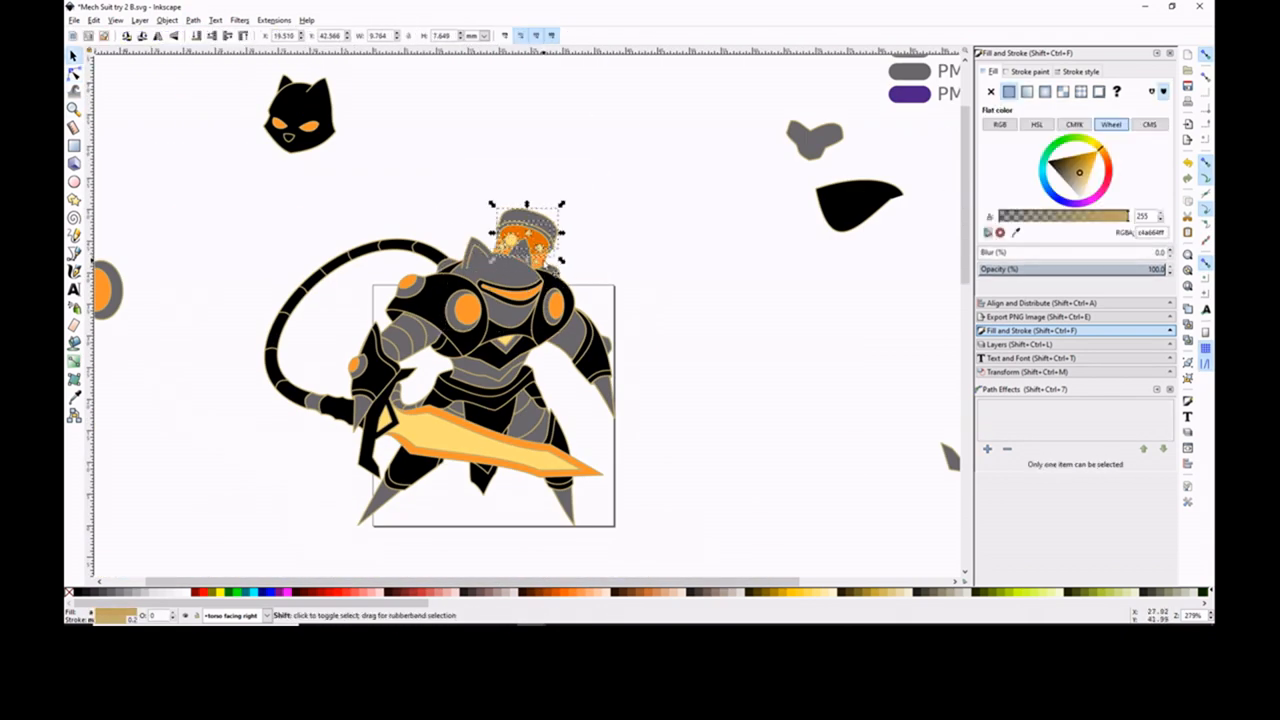
drag(530, 236, 476, 290)
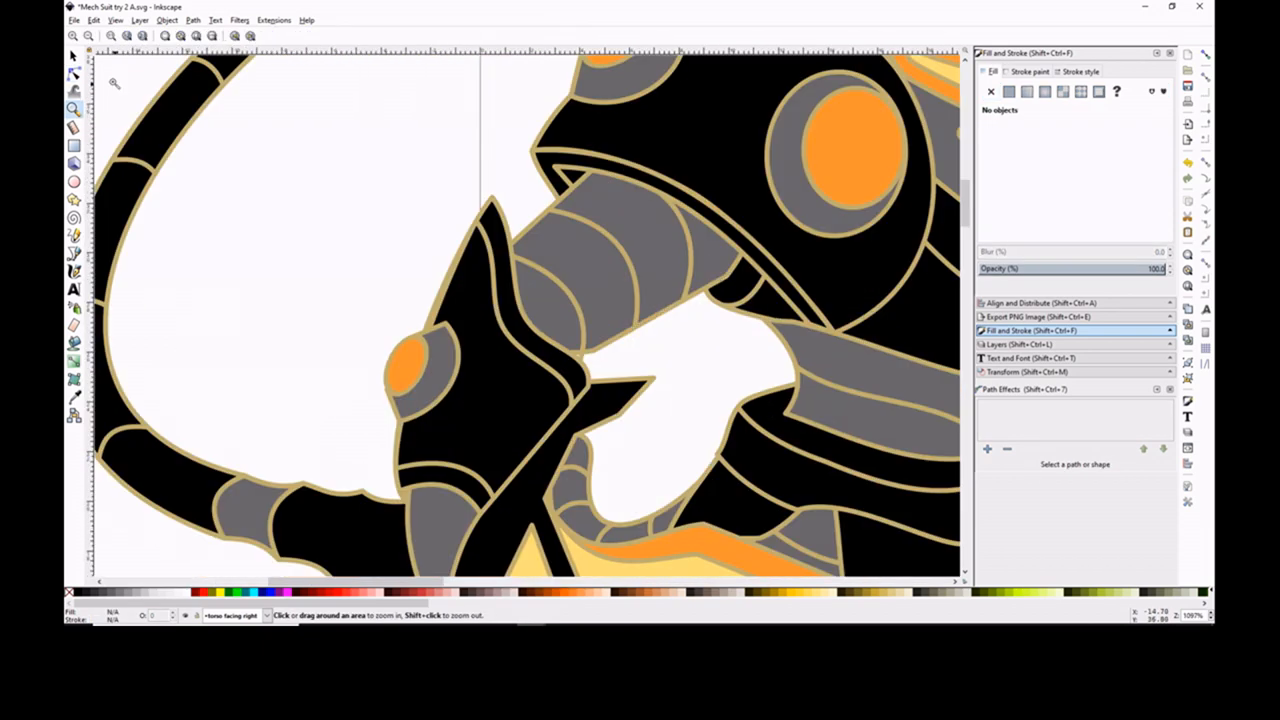
Place the twin back tanks and draw the black, gold-outlined wrench, ready for Object to Path.
click(72, 56)
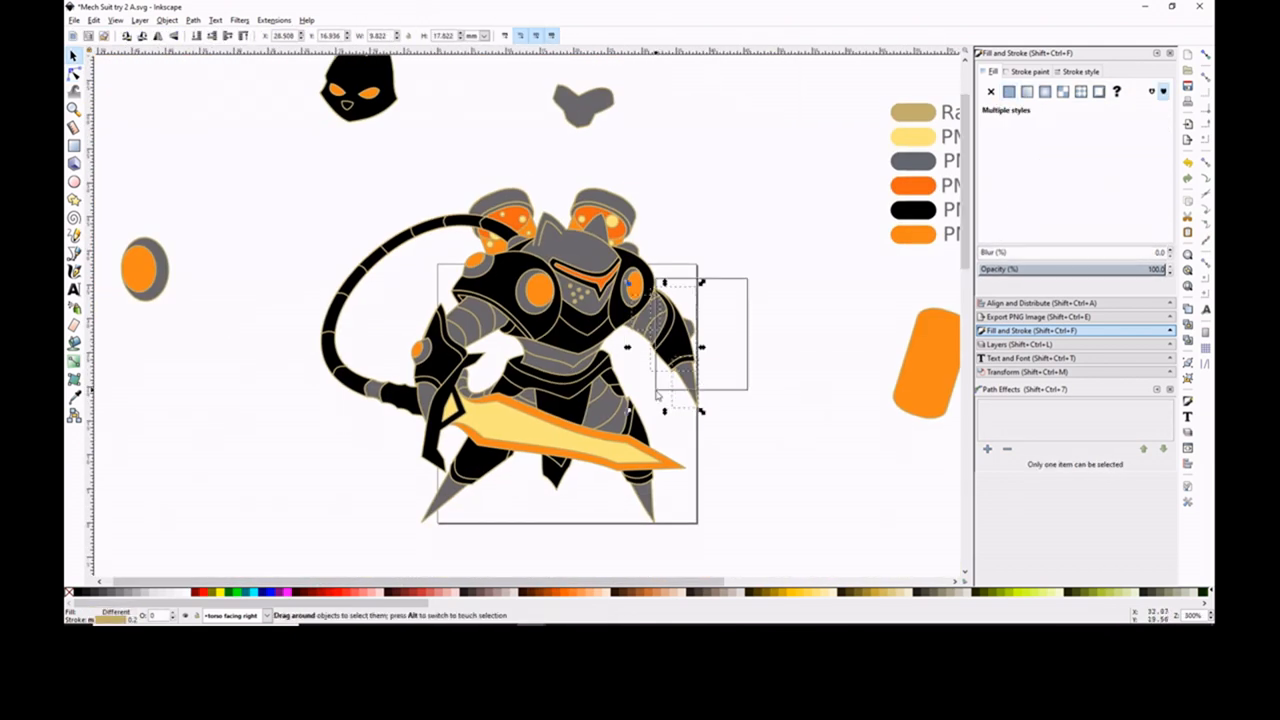
click(788, 278)
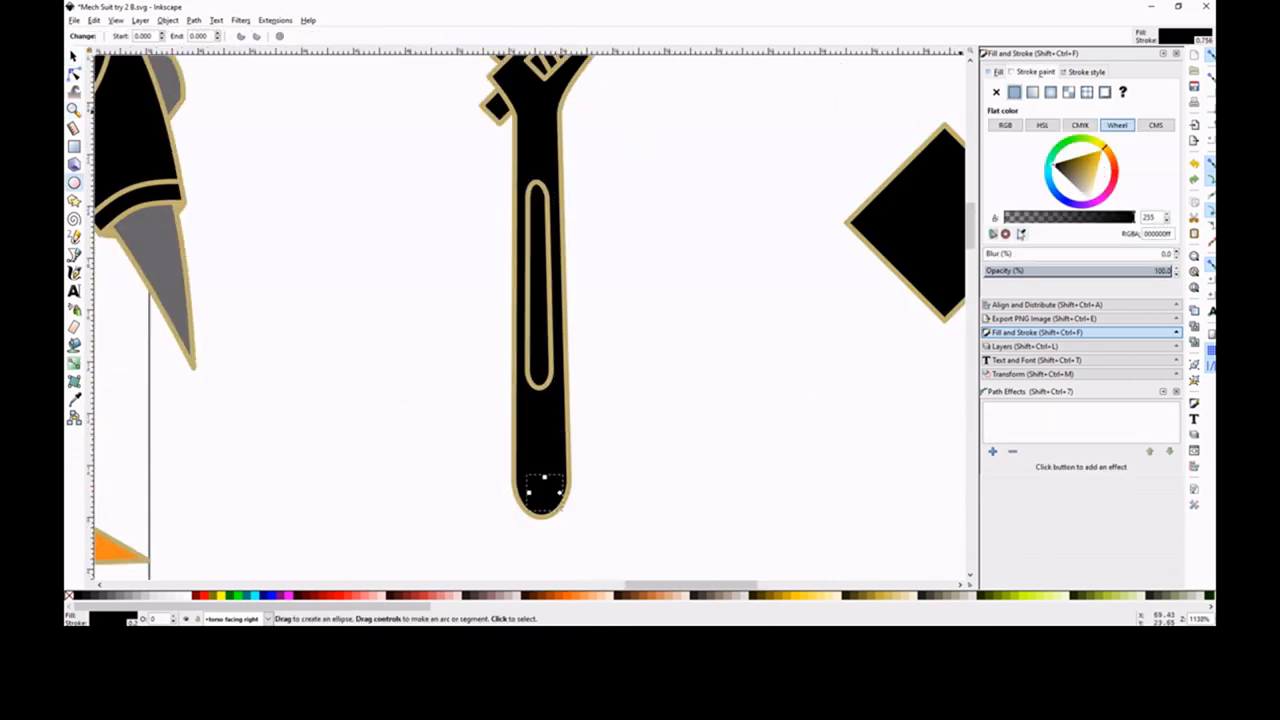
click(192, 20)
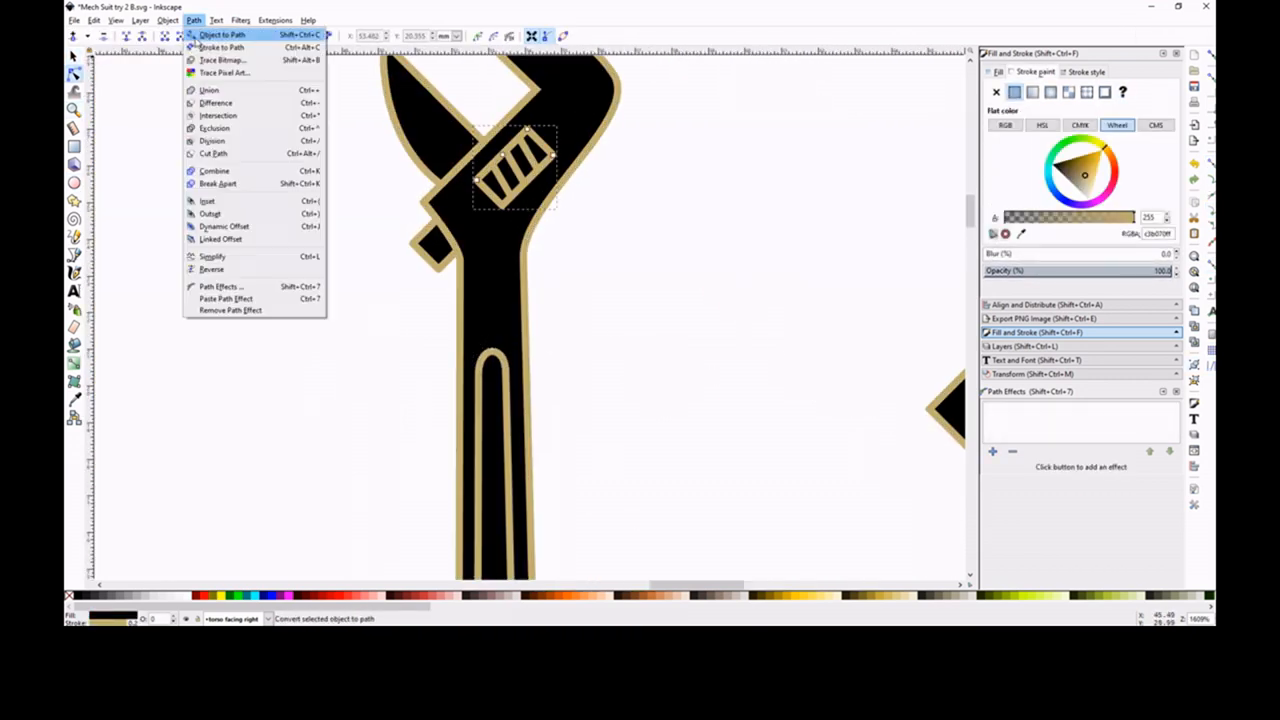